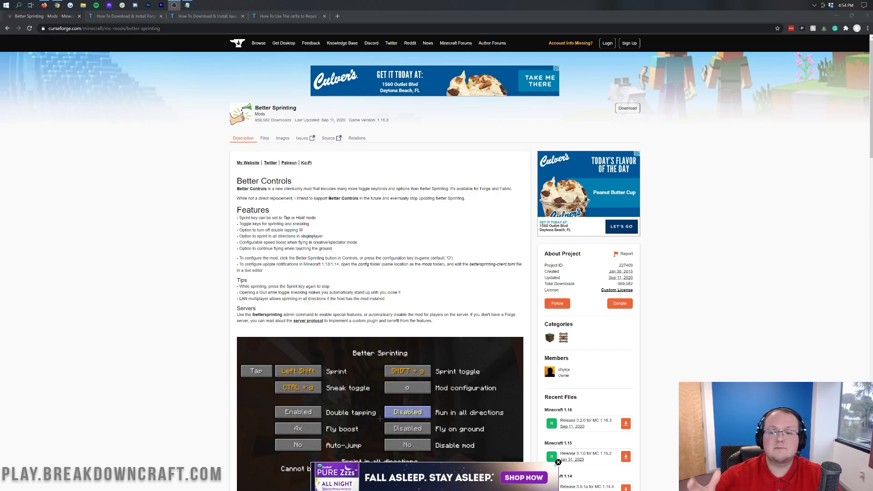
mouse_move(319, 329)
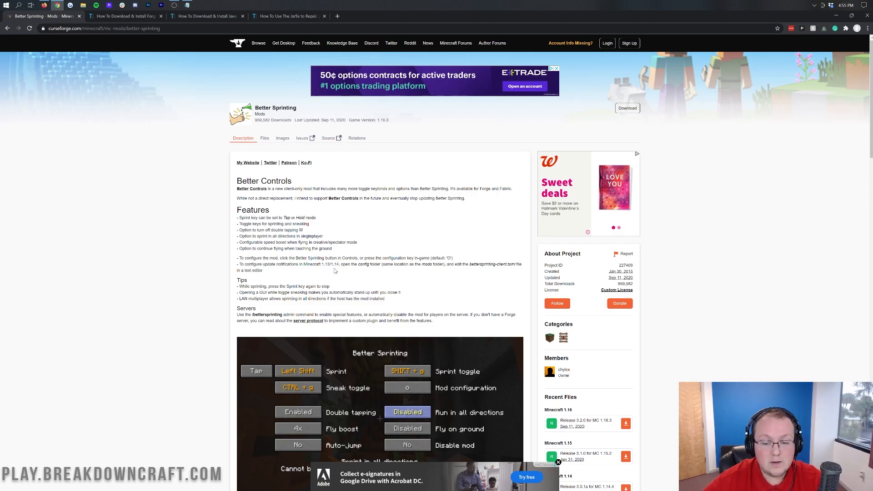
Download Better Sprinting Release 3.2.0 for MC 1.16.3 from Recent Files and keep the jar.
scroll("down", 3)
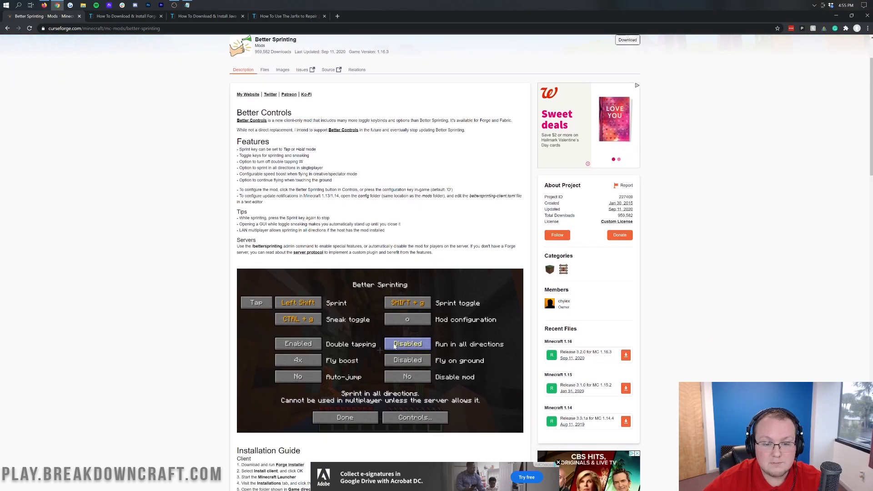
left_click_drag(269, 189, 366, 189)
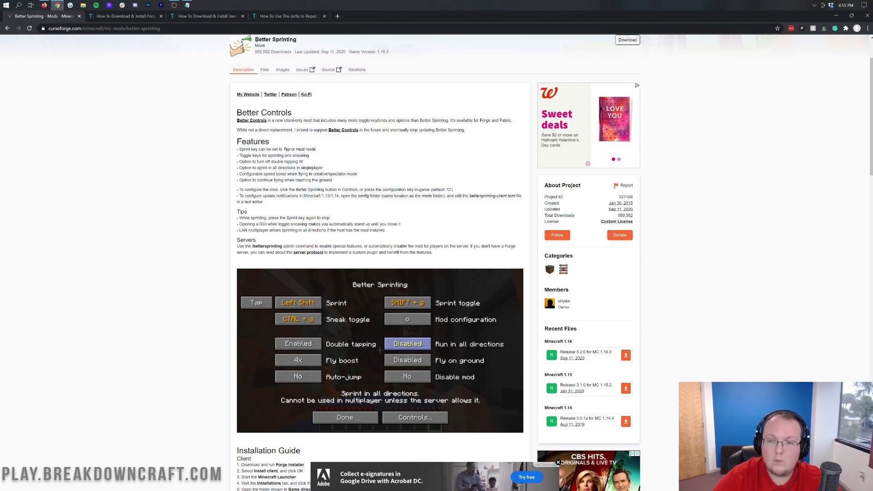
scroll("up", 3)
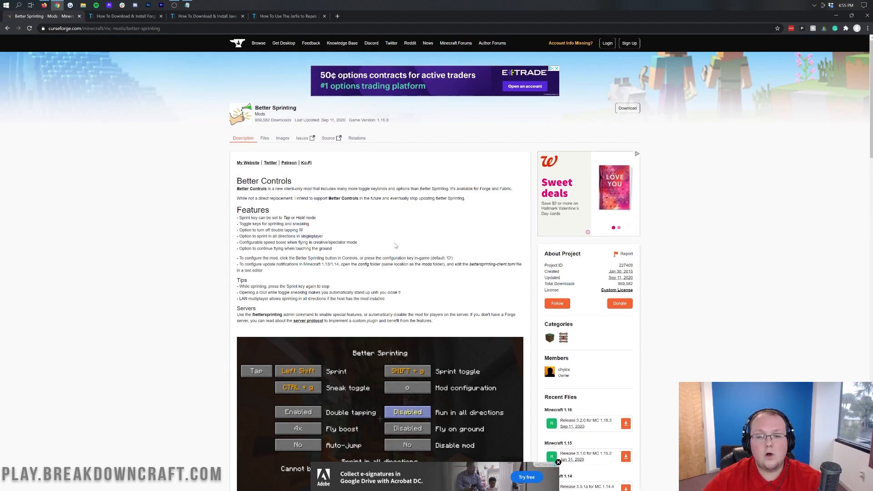
mouse_move(415, 222)
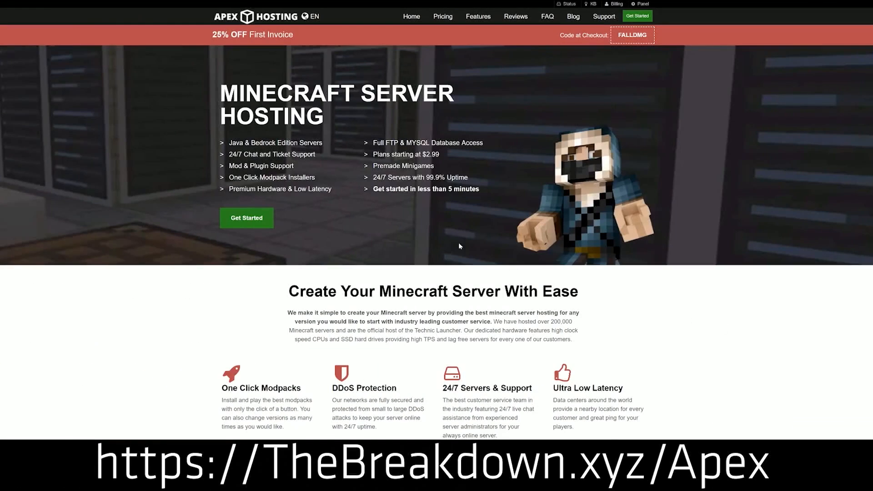
mouse_move(490, 105)
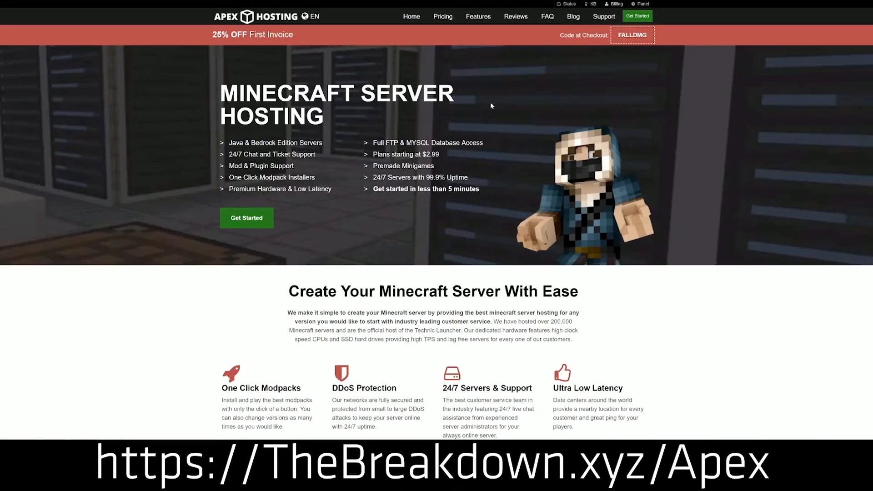
mouse_move(246, 217)
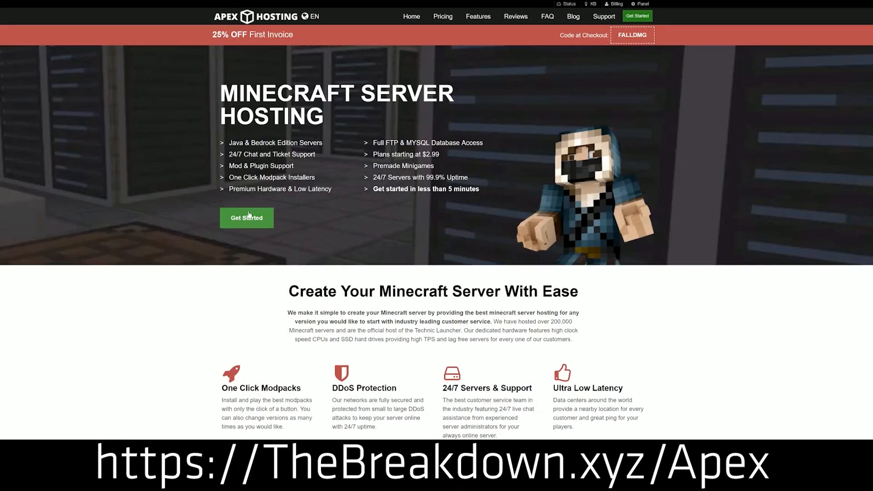
scroll("down", 3)
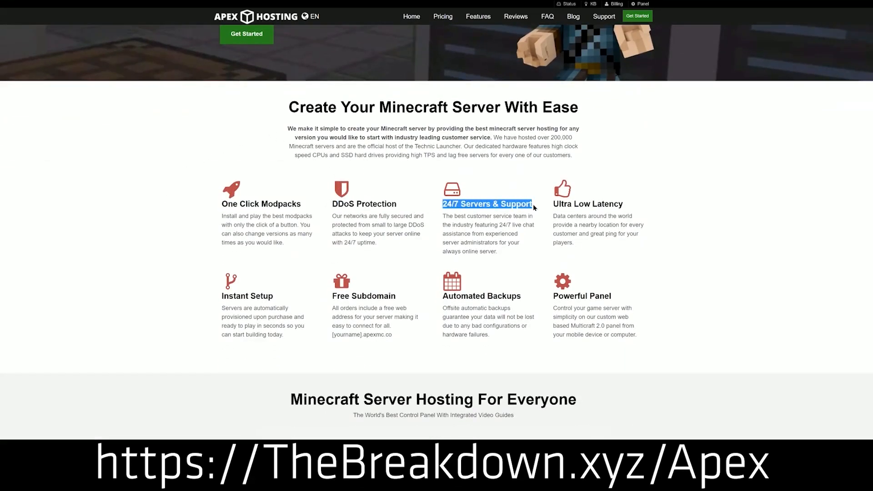
mouse_move(417, 319)
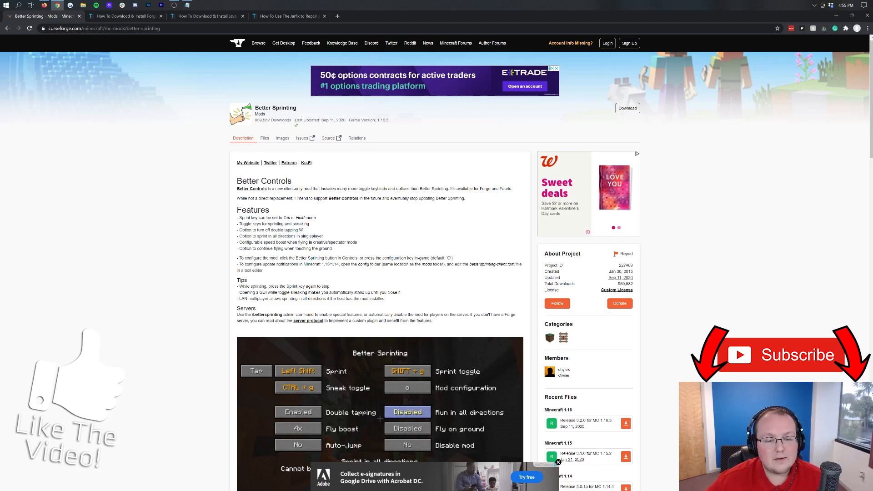
scroll("down", 3)
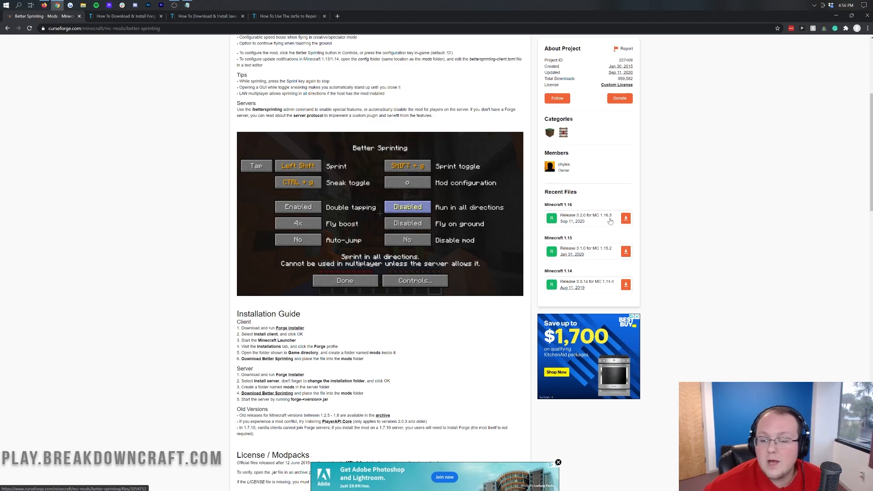
left_click(626, 218)
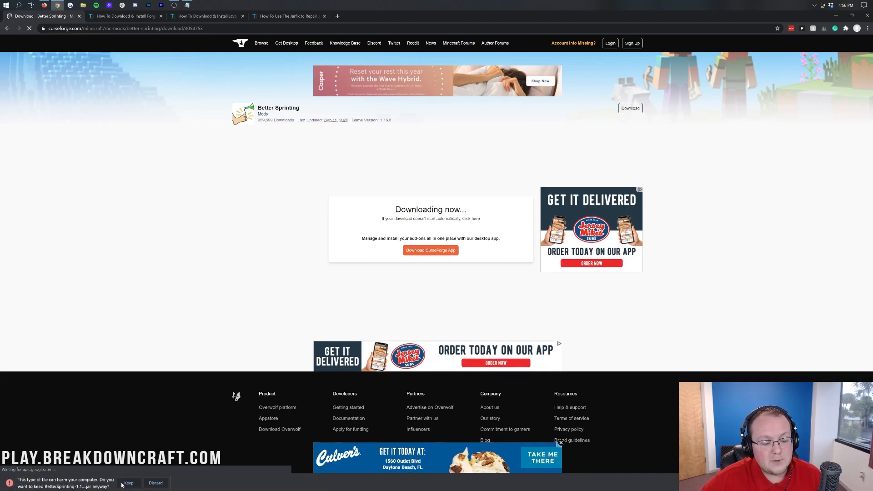
left_click(129, 483)
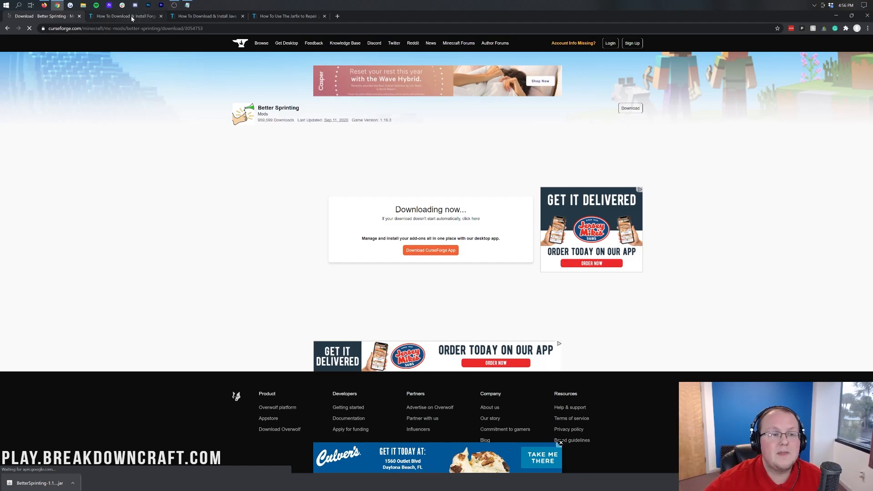
Follow the Forge install guide's 'Click here to download Forge!' link to the Forge downloads page.
left_click(126, 16)
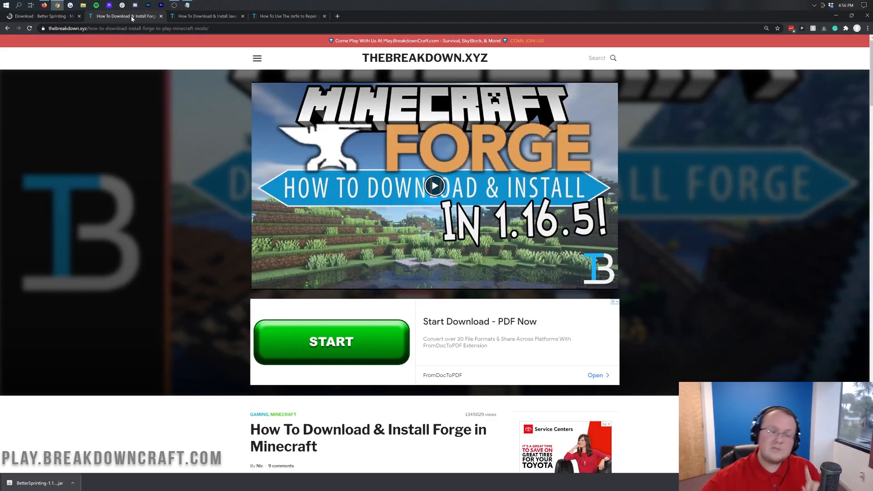
mouse_move(158, 129)
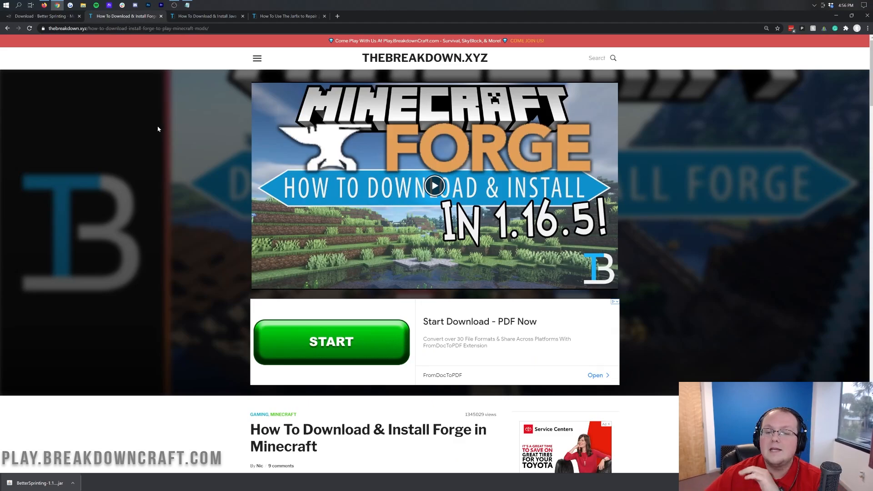
mouse_move(158, 127)
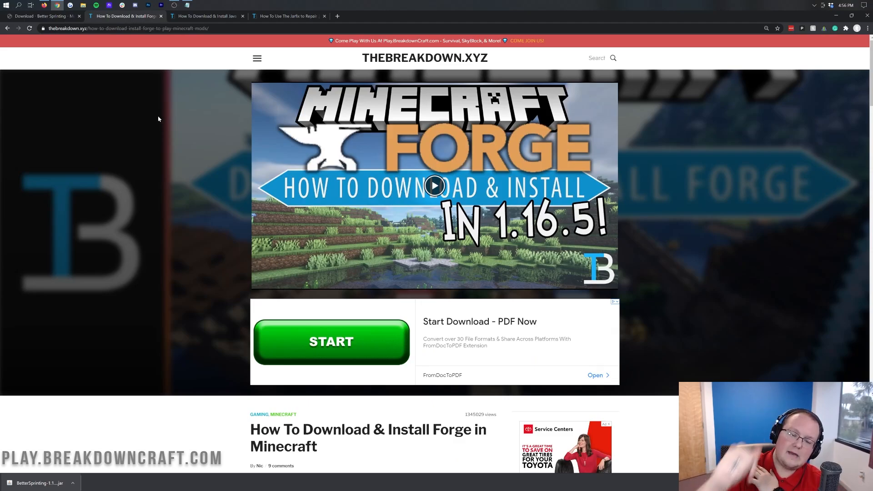
scroll("down", 3)
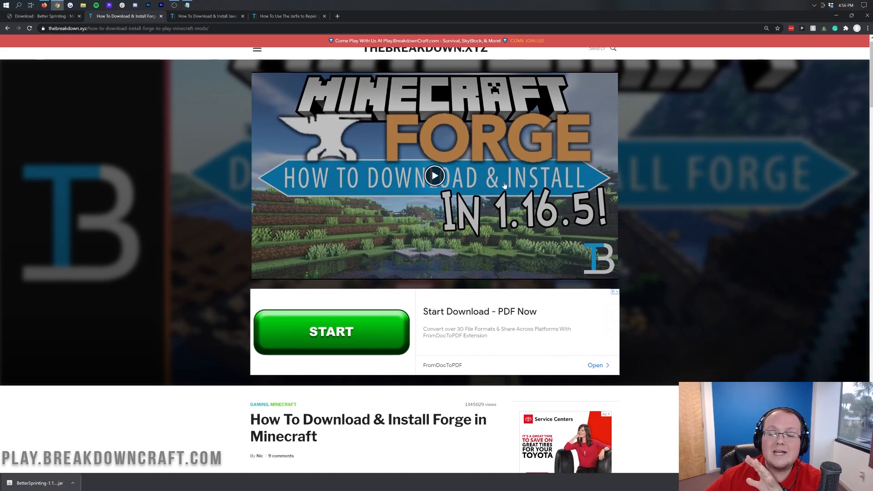
scroll("down", 3)
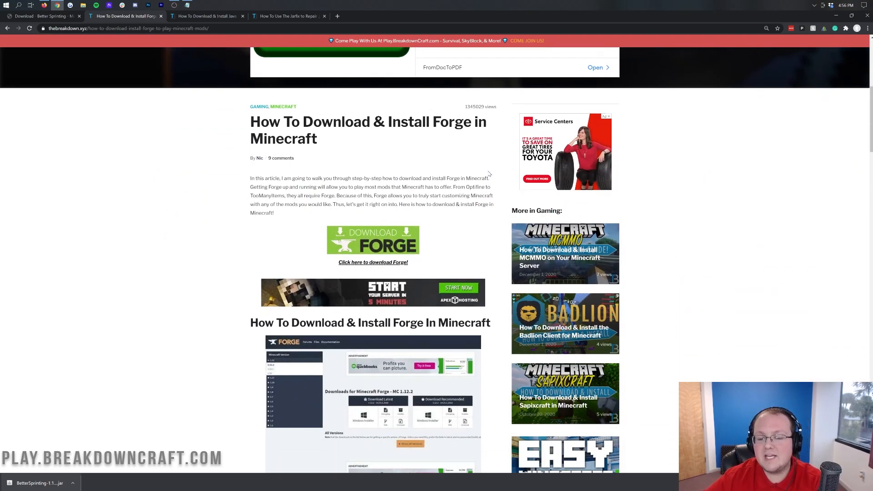
scroll("down", 3)
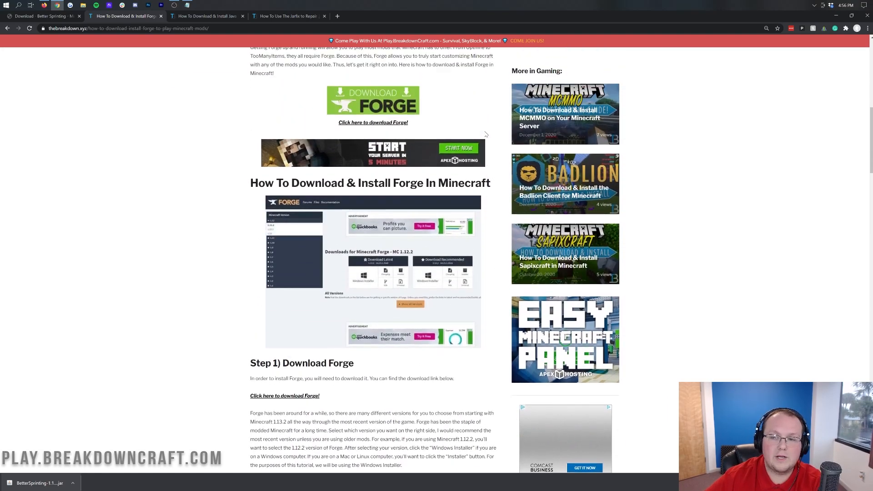
left_click(372, 122)
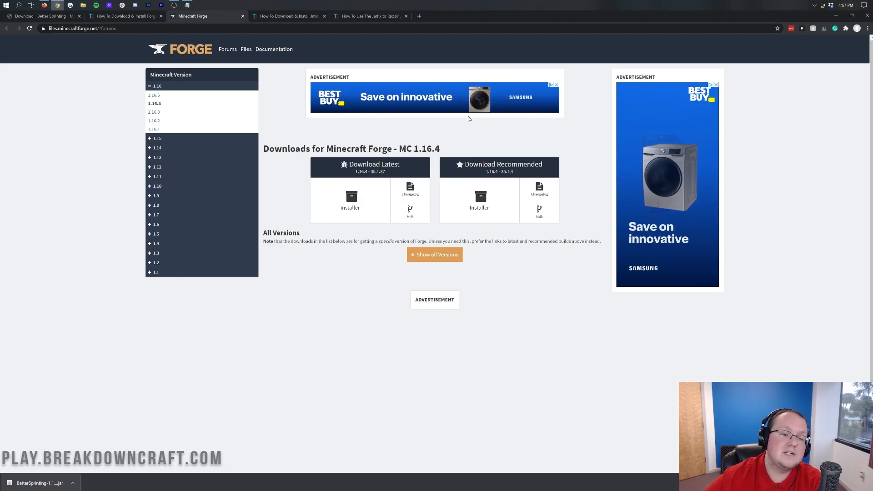
Select Minecraft 1.16.5 in the version sidebar, download the latest Forge installer and keep it.
left_click(157, 86)
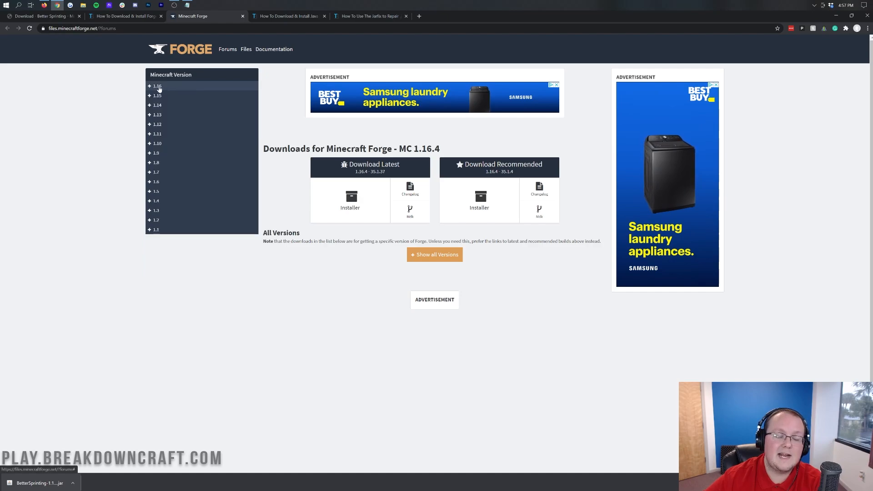
left_click(157, 86)
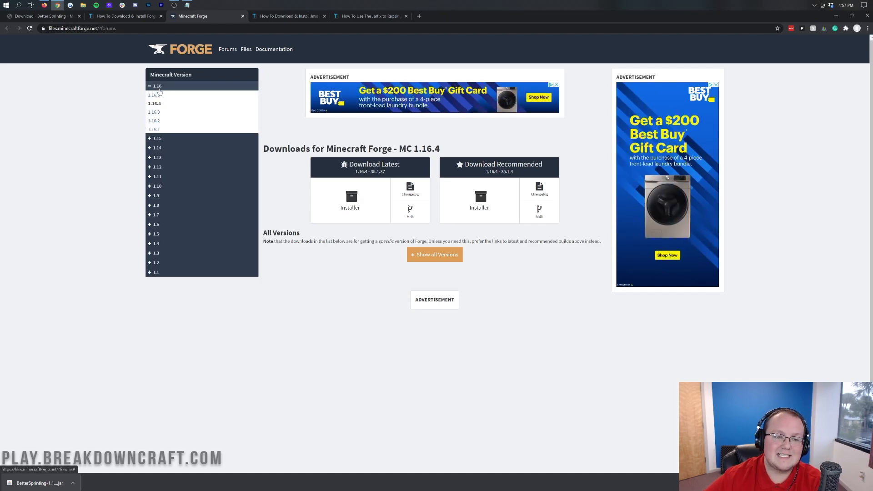
left_click(154, 94)
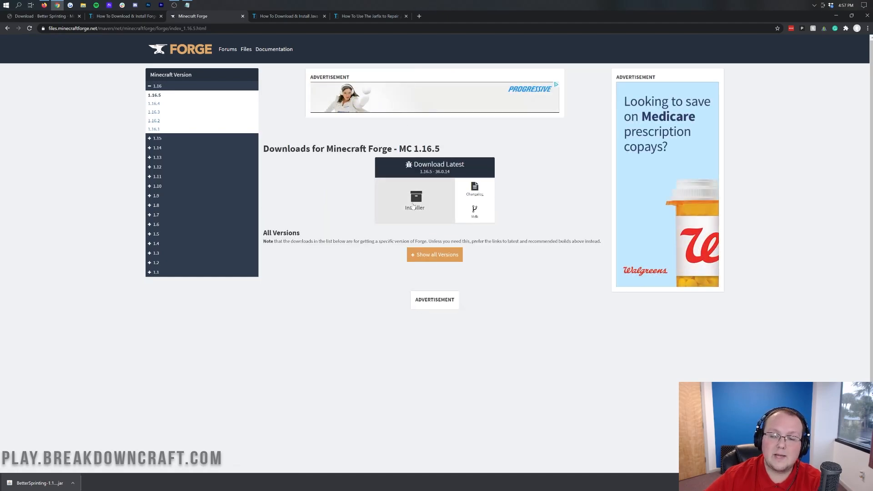
left_click(415, 199)
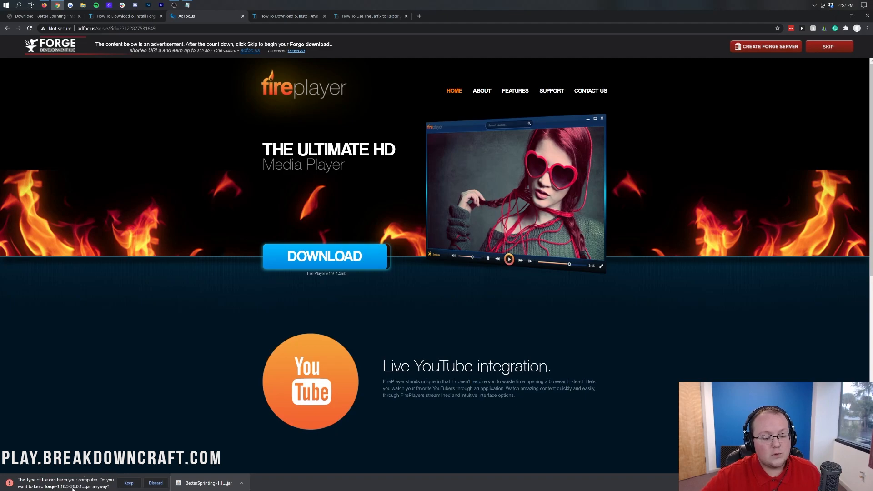
left_click(128, 483)
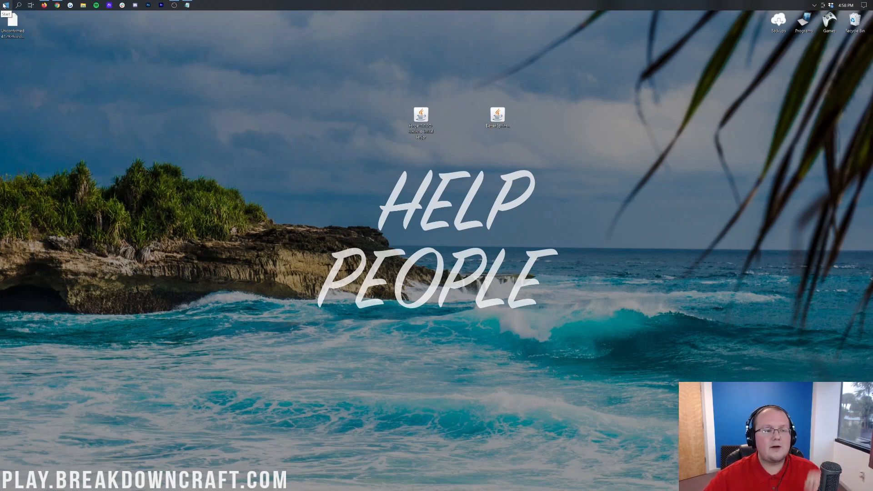
Run the Forge installer jar from the desktop, choosing Java(TM) Platform SE binary to open it.
type("down")
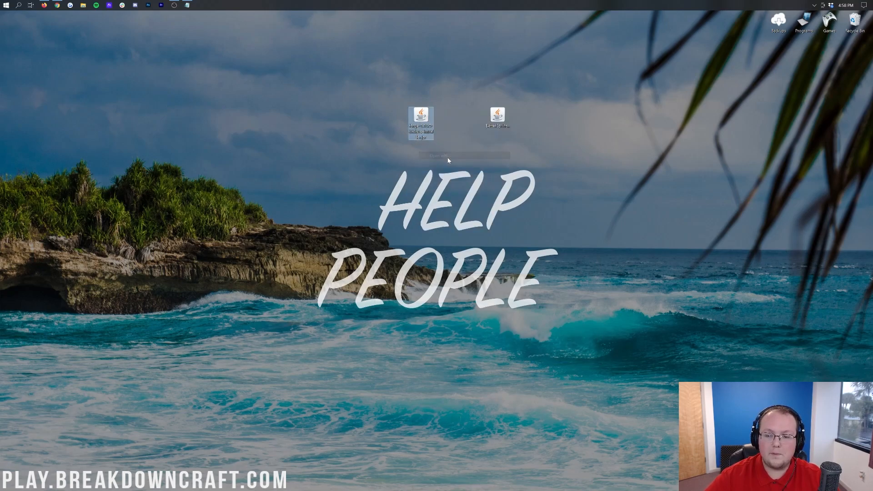
double_click(421, 118)
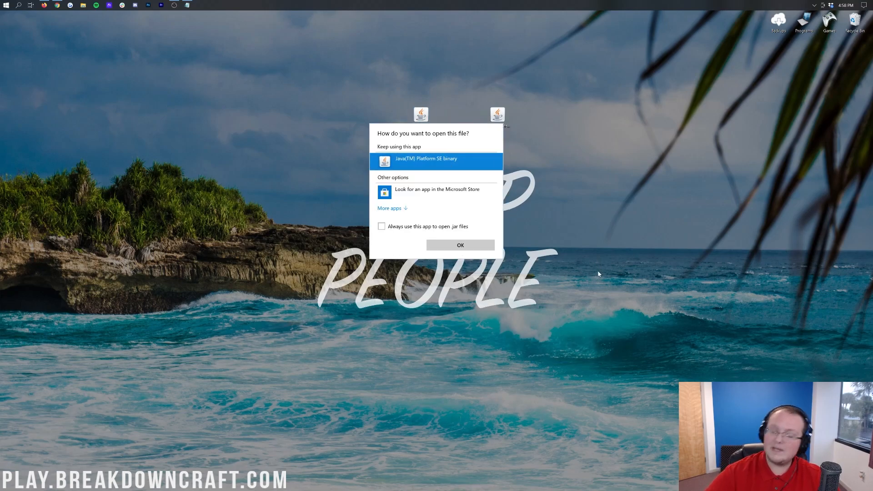
left_click(460, 245)
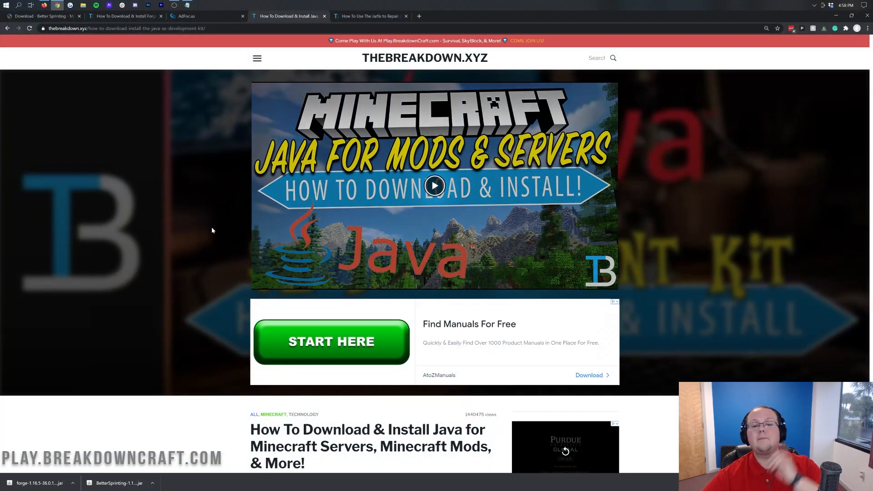
mouse_move(207, 246)
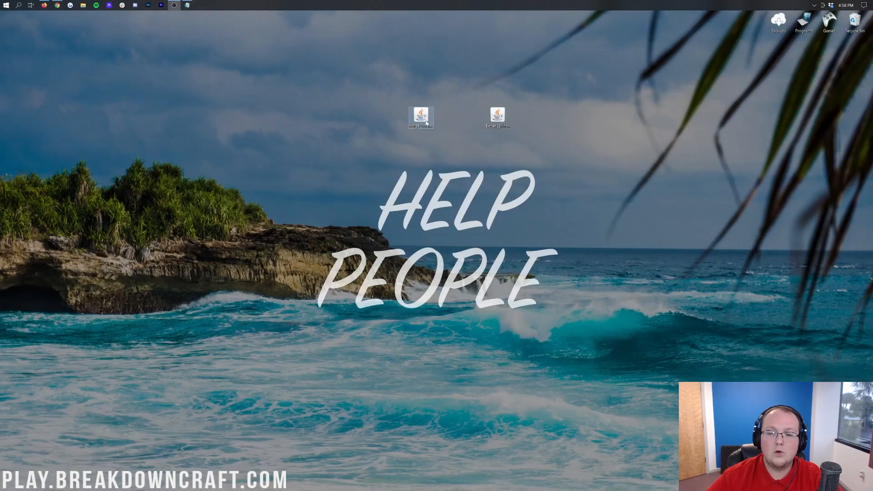
Run the Forge installer with Java and install the 1.16.5-forge-36.0.14 client profile.
double_click(420, 117)
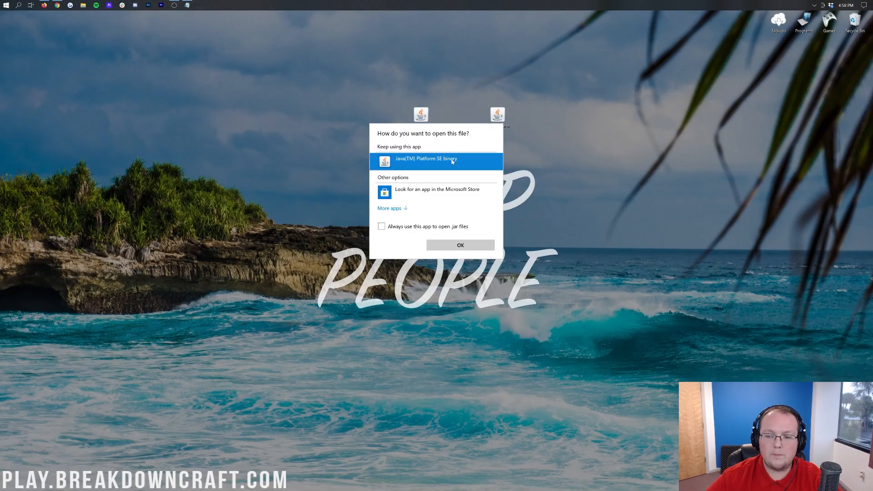
left_click(460, 245)
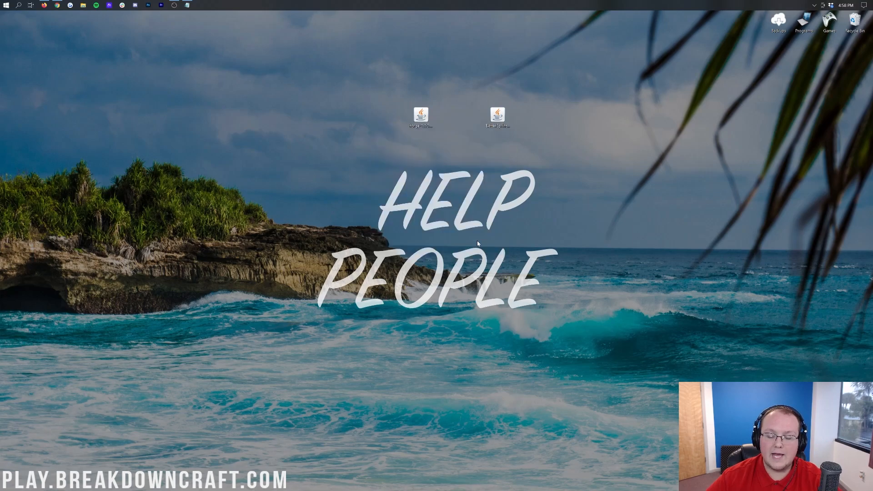
double_click(421, 115)
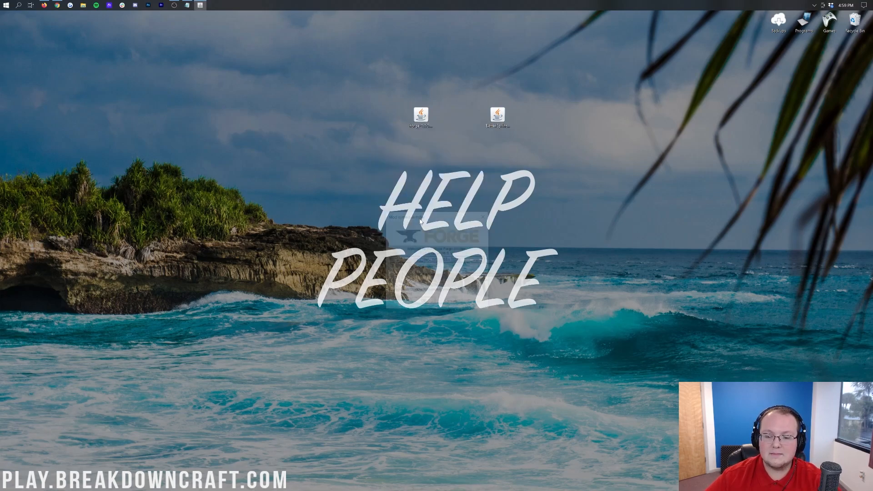
double_click(420, 114)
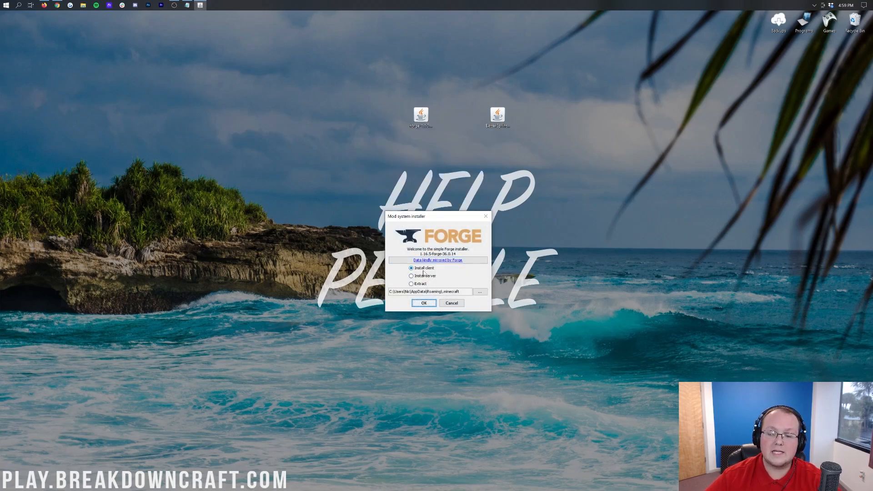
left_click(424, 302)
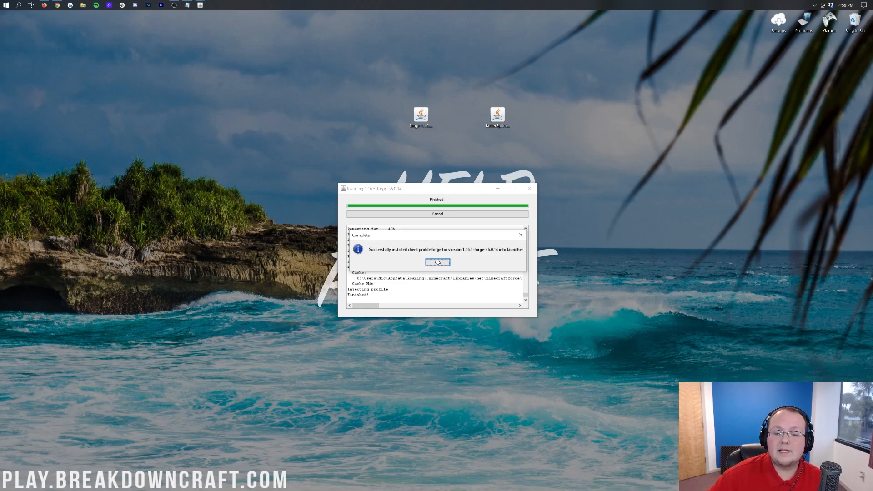
left_click(437, 262)
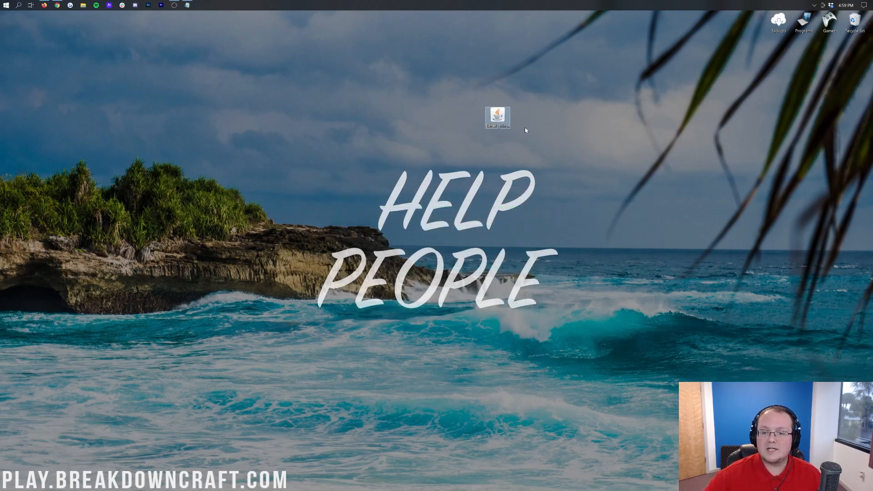
Launch the Minecraft Launcher from Start and select the forge profile in the version dropdown.
left_click(6, 6)
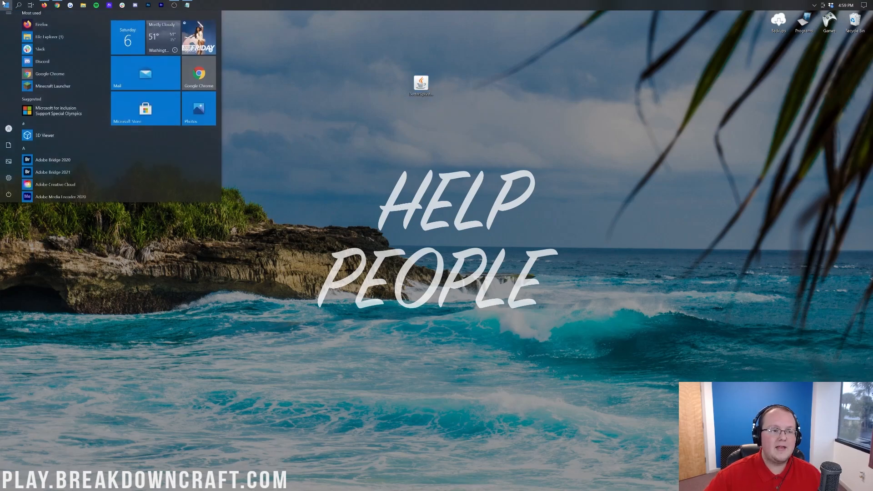
left_click(5, 6)
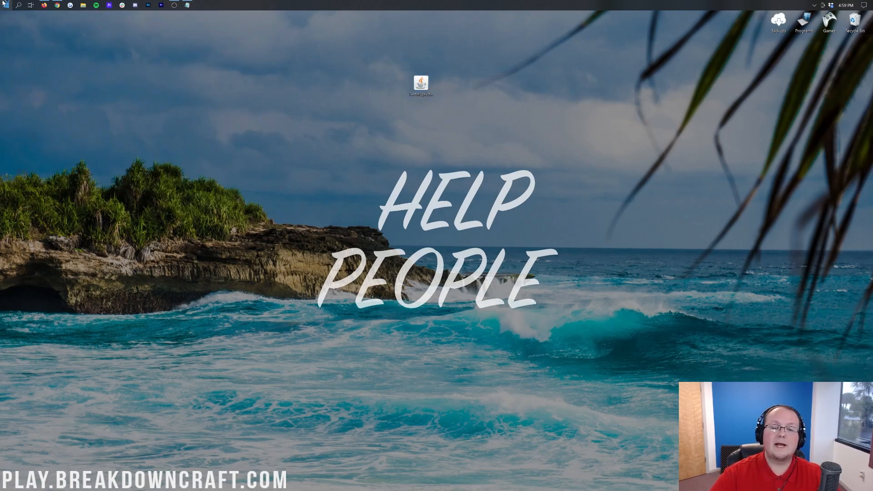
double_click(420, 85)
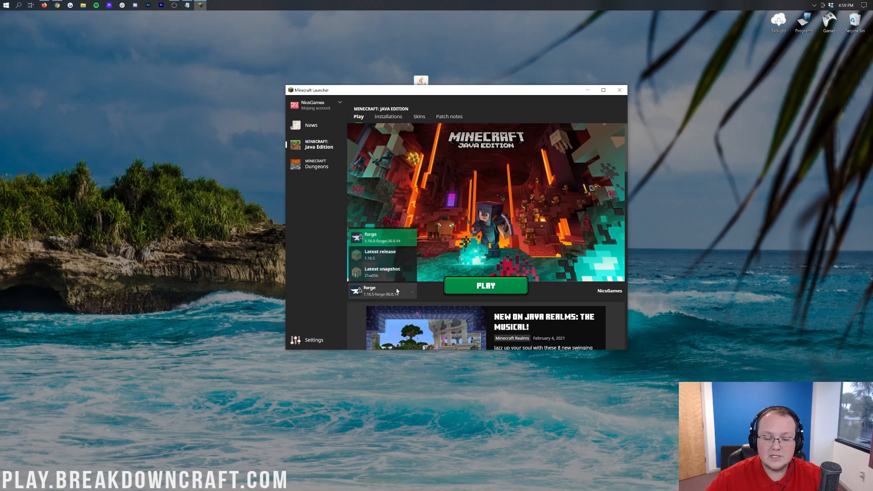
left_click(381, 291)
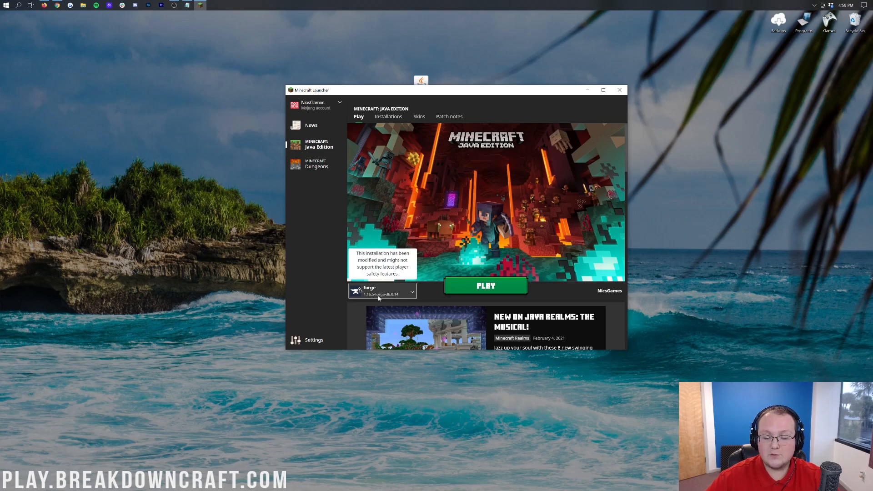
mouse_move(432, 281)
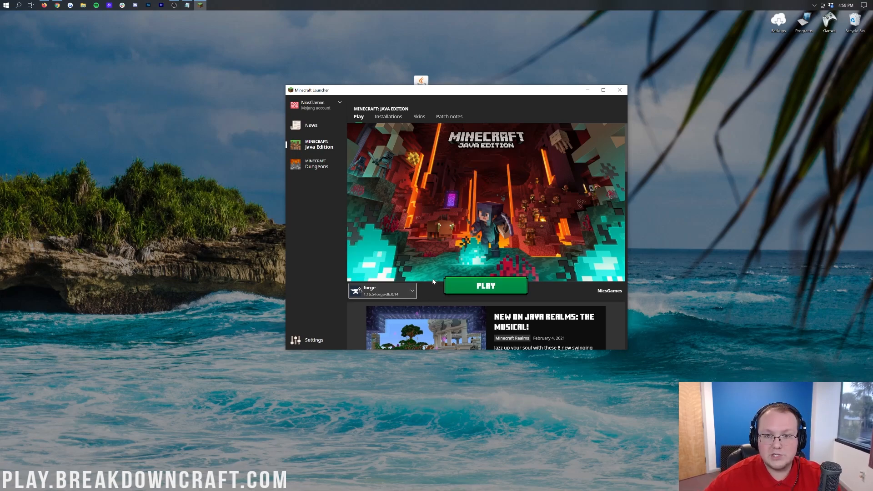
Show the Installations list with Modded installations visible, listing forge 1.16.5-forge-36.0.14.
left_click(389, 116)
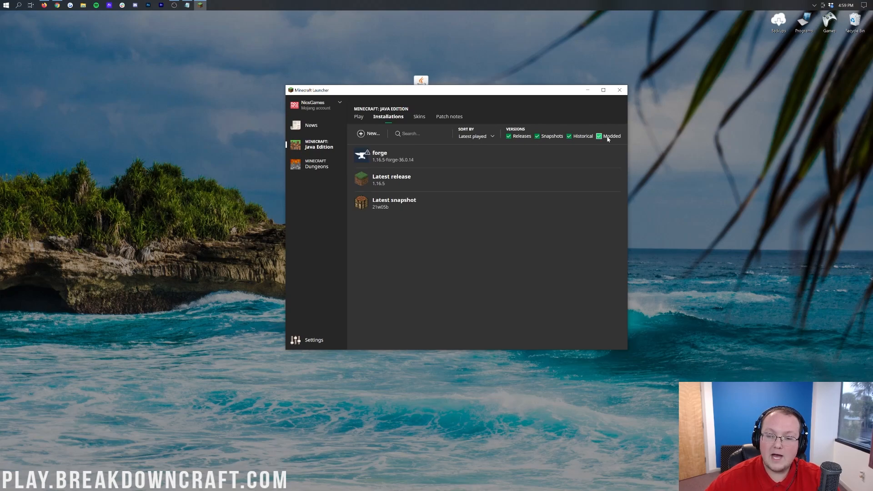
left_click(599, 135)
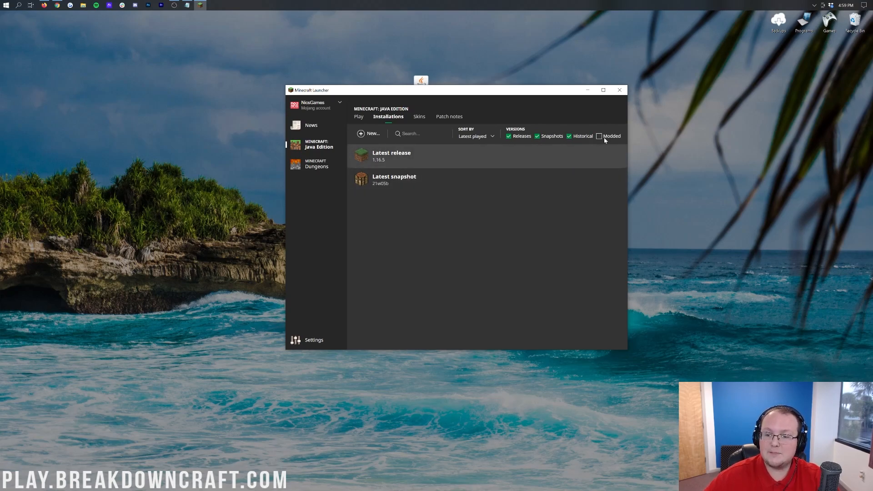
left_click(599, 135)
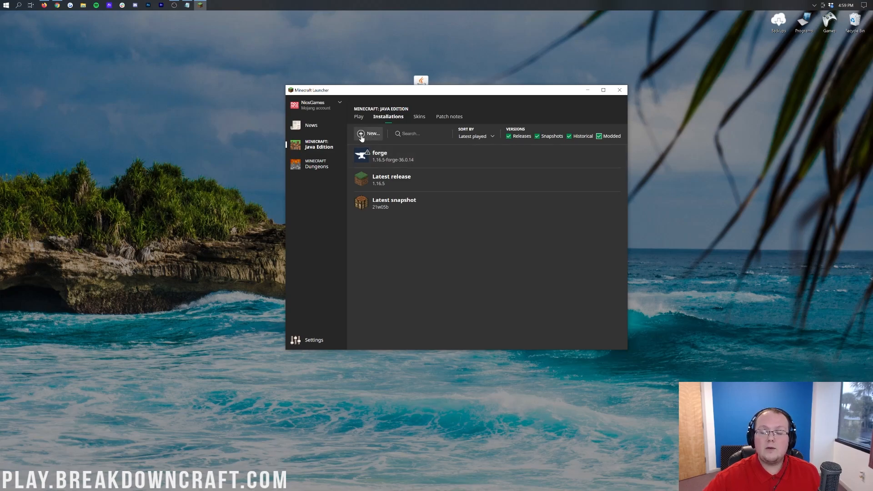
Create installation Play.BreakdownCraft.com on release 1.16.5-forge-36.0.14 at 1920 x 1080 resolution.
left_click(369, 132)
type("Play.BreakdownCraft.com")
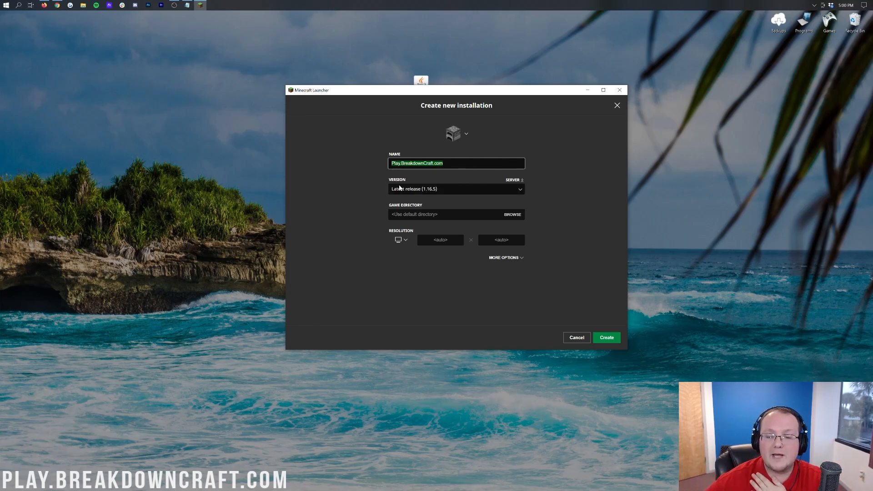
left_click(456, 190)
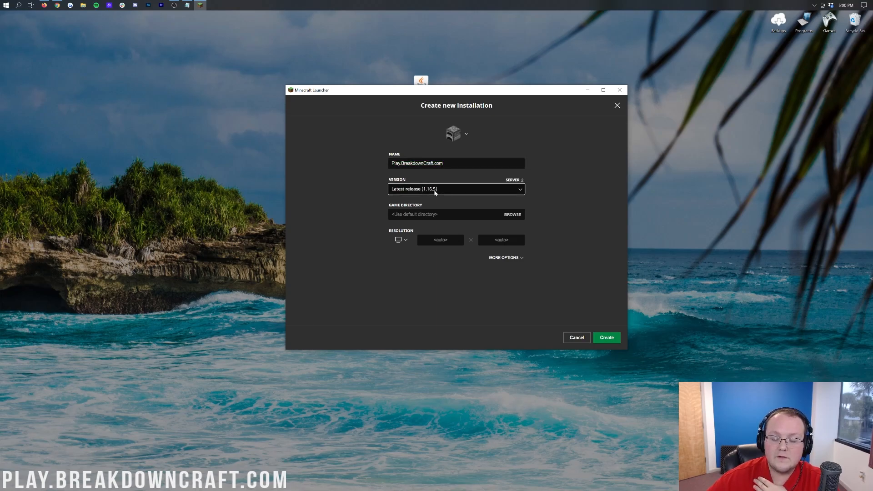
left_click(456, 189)
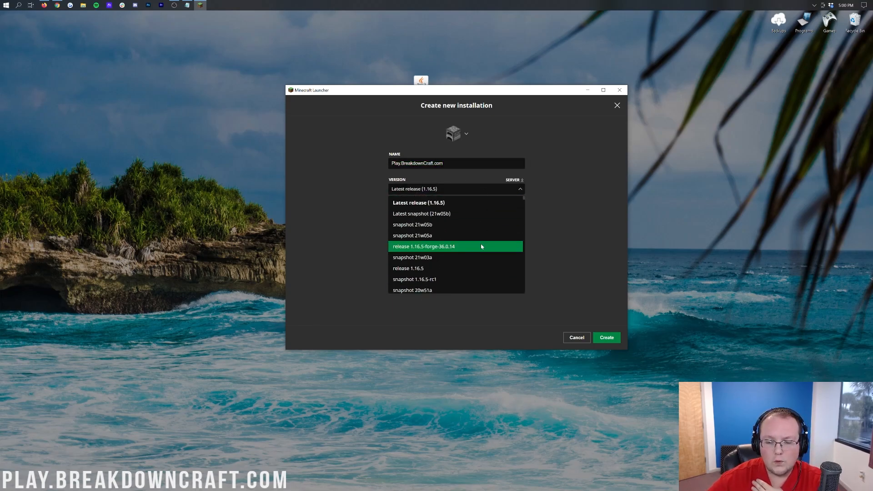
mouse_move(412, 234)
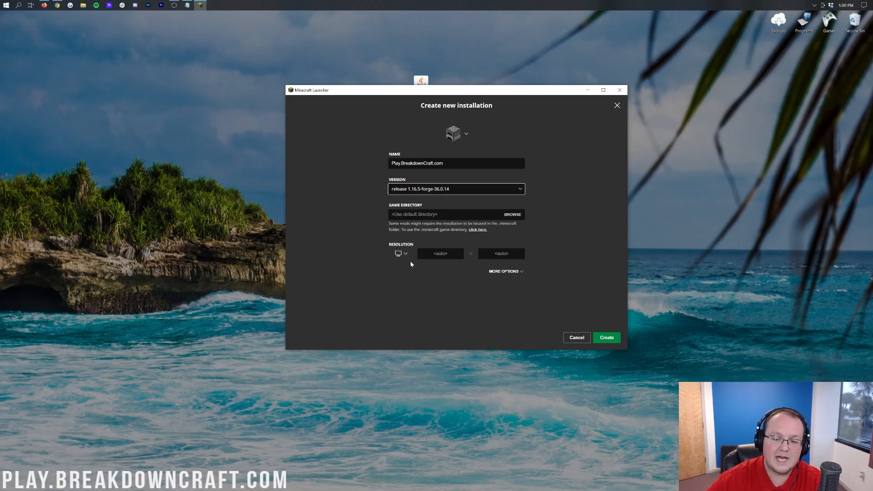
left_click(401, 254)
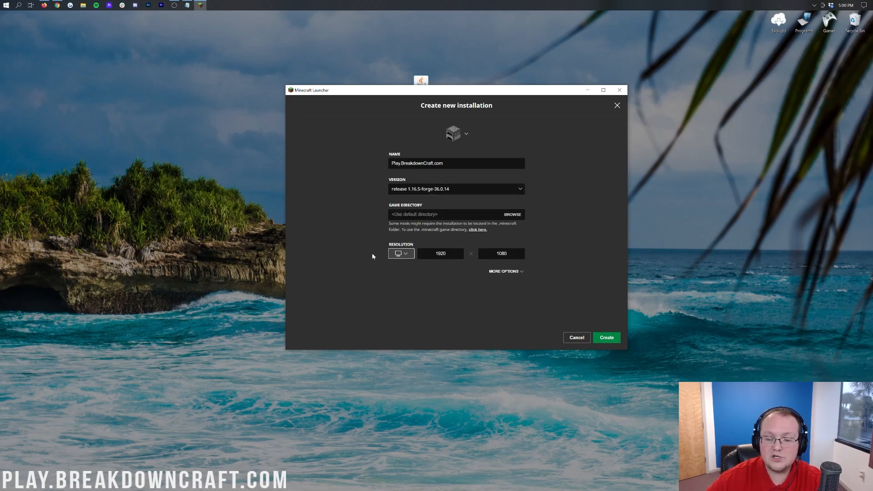
mouse_move(607, 337)
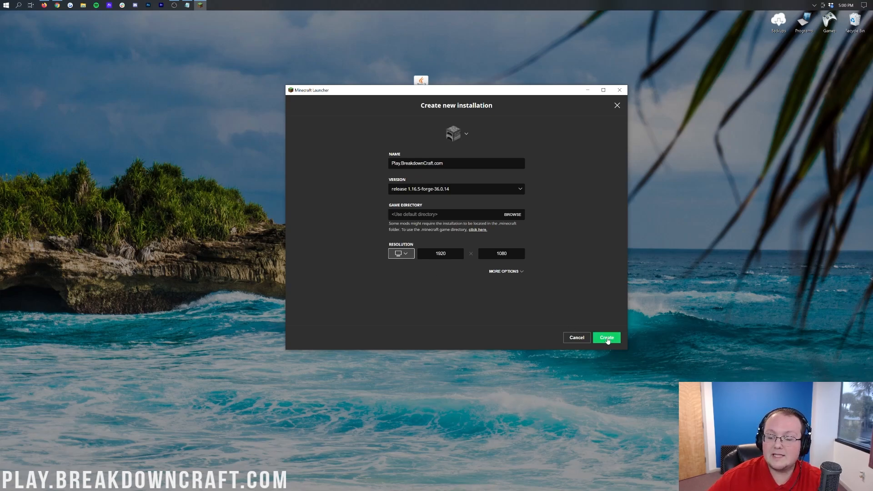
left_click(605, 337)
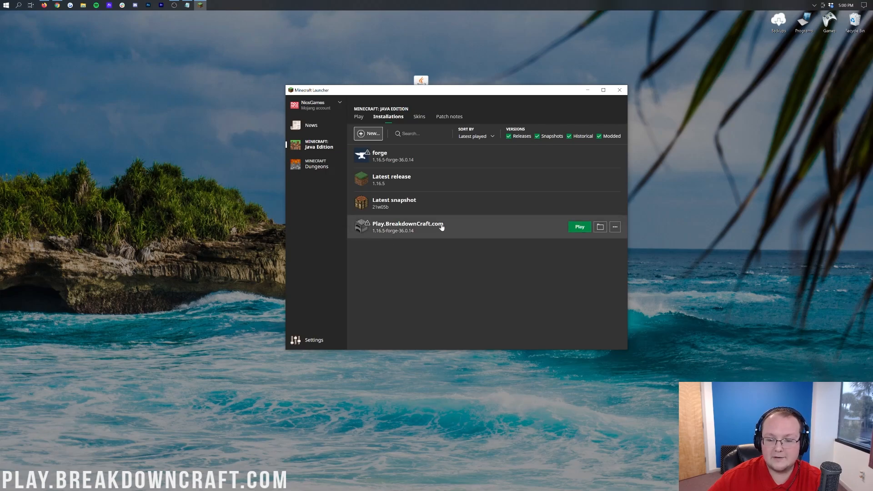
mouse_move(388, 236)
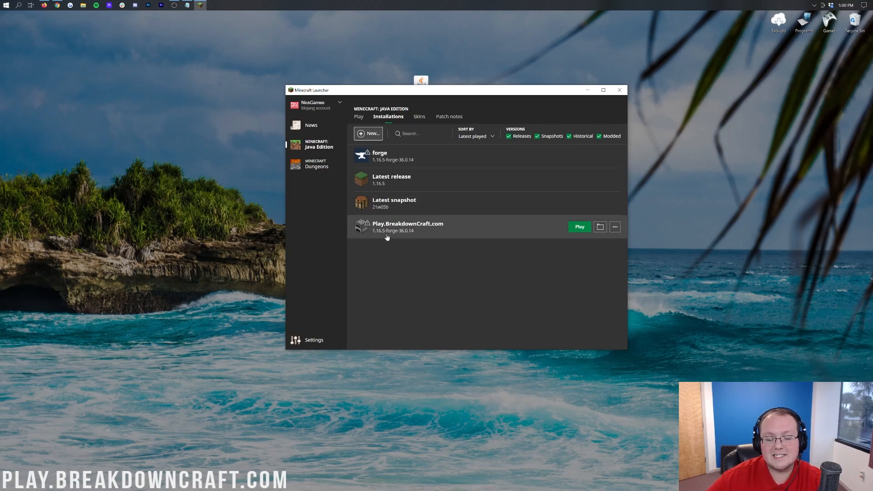
mouse_move(512, 236)
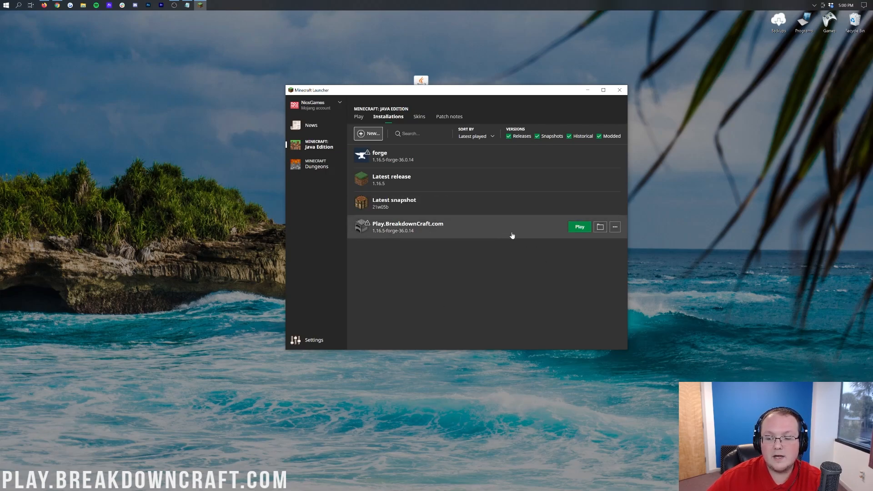
Tick 'I understand the risks' permanently and launch the Forge 1.16.5 installation.
left_click(578, 227)
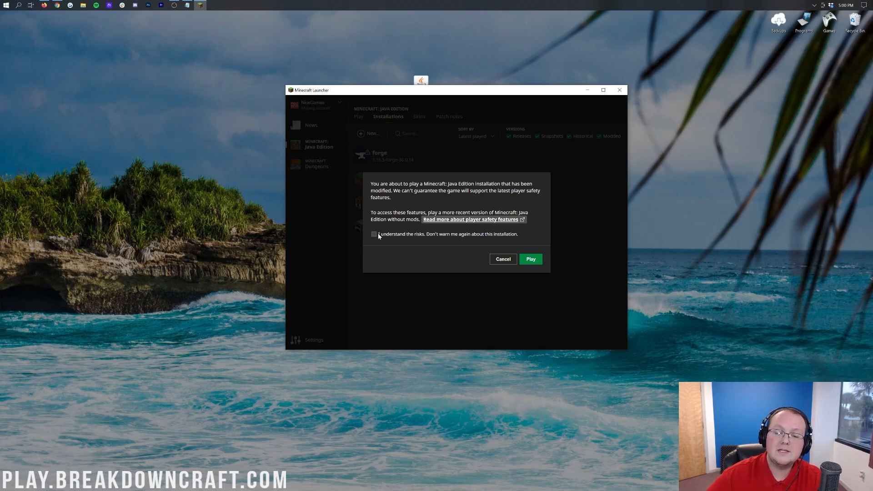
left_click(374, 234)
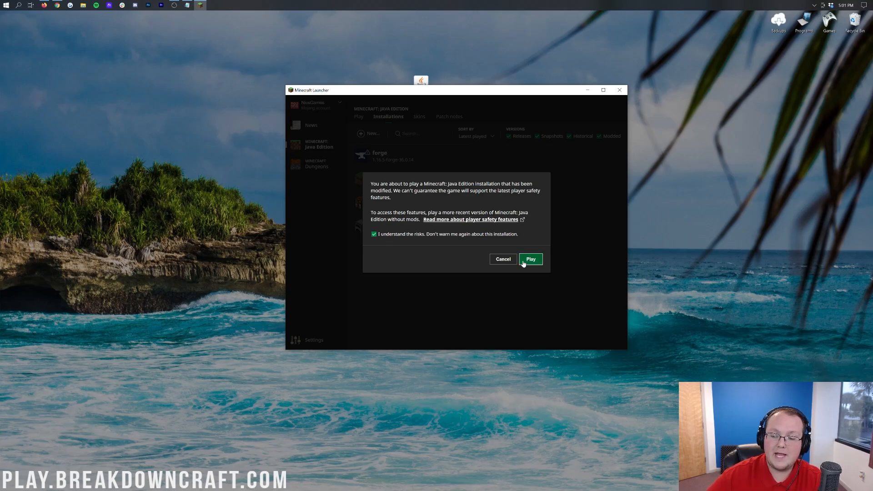
left_click(529, 259)
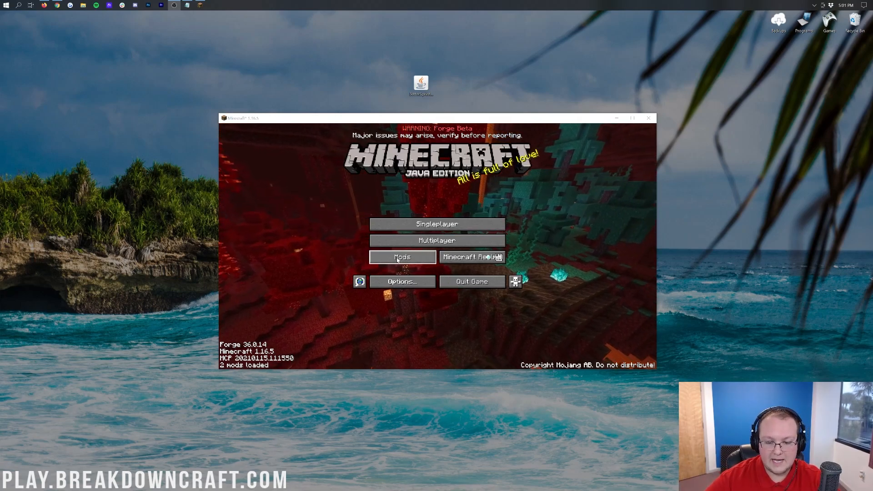
View the Forge mods list from the title screen and open the mods folder on disk.
left_click(402, 257)
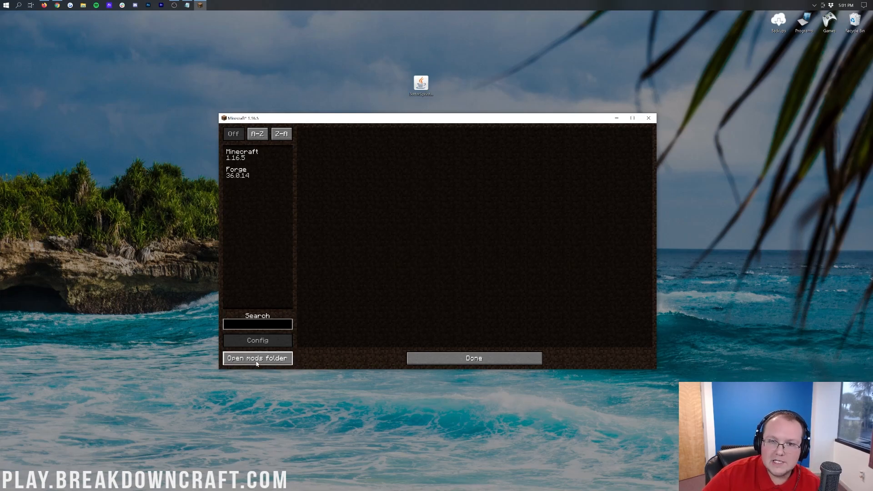
left_click(256, 358)
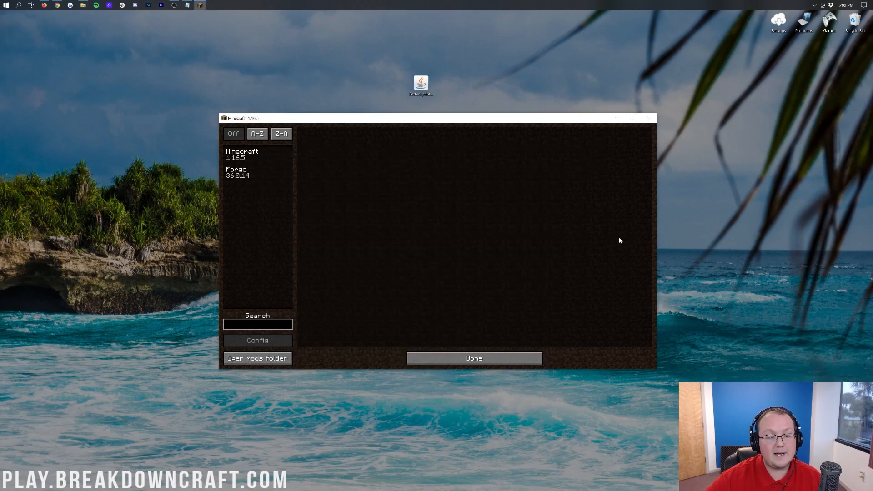
mouse_move(587, 235)
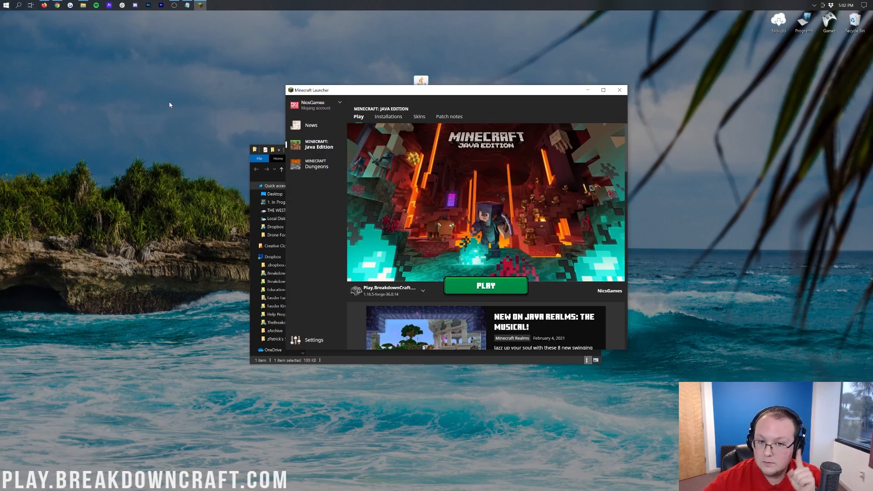
mouse_move(382, 186)
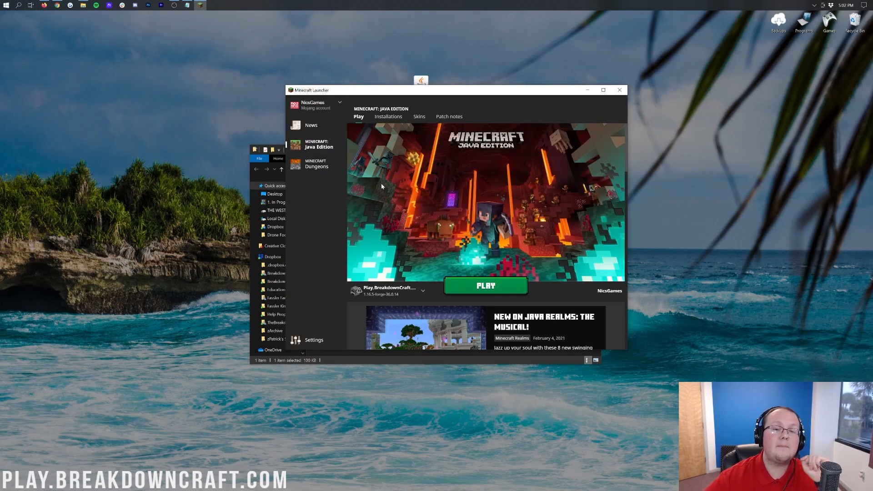
Place the BetterSprinting jar into the .minecraft mods folder window.
left_click(423, 291)
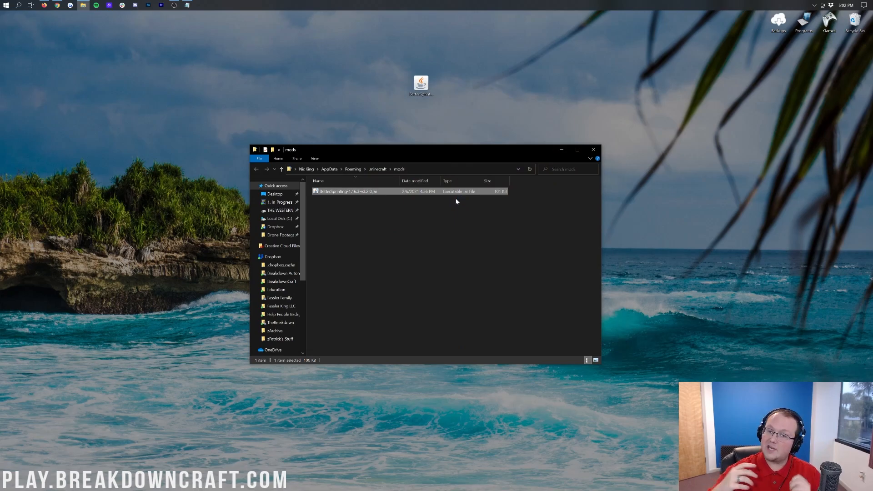
double_click(347, 190)
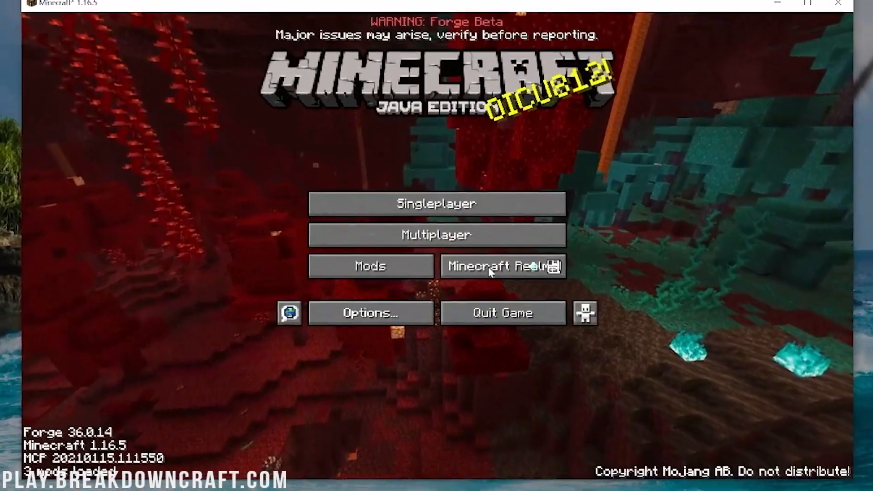
Check Better Sprinting 3.2.0 in the Mods list, then load the 1.16.4 world without a backup.
left_click(370, 266)
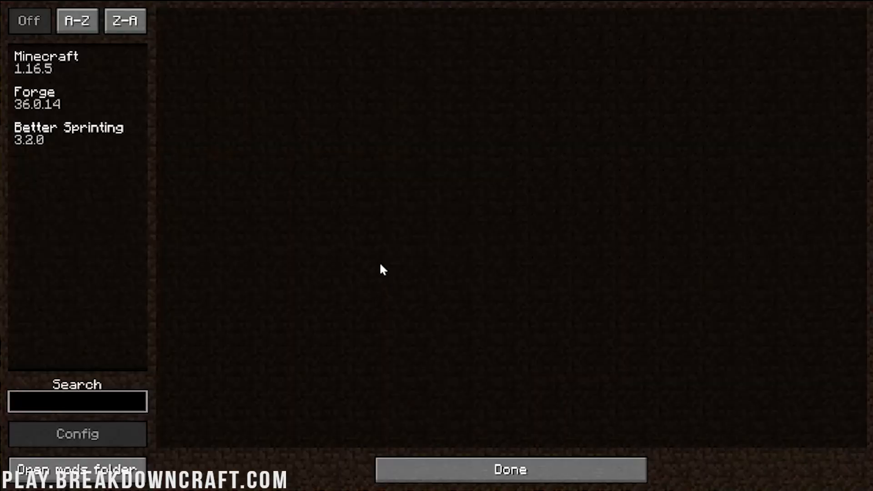
left_click(68, 133)
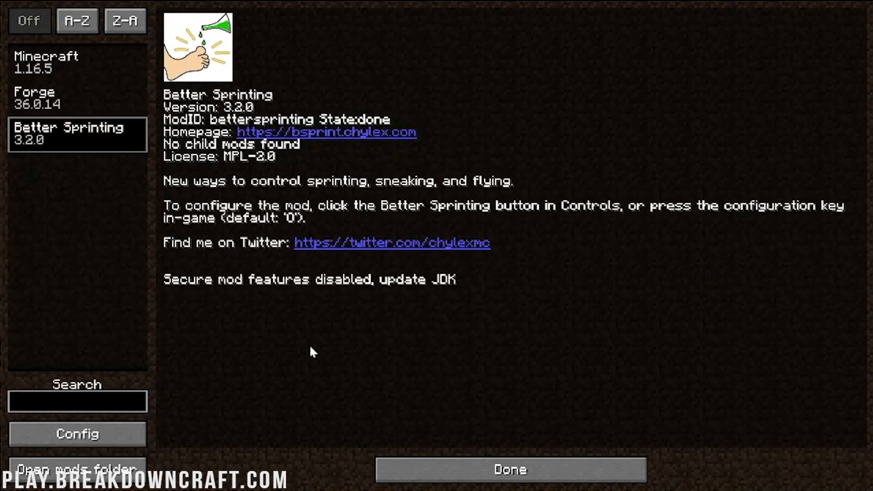
left_click(508, 469)
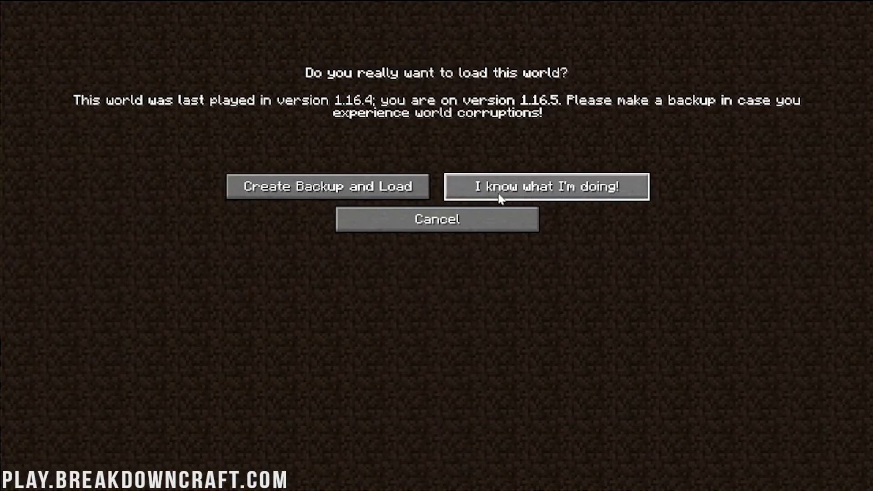
left_click(545, 185)
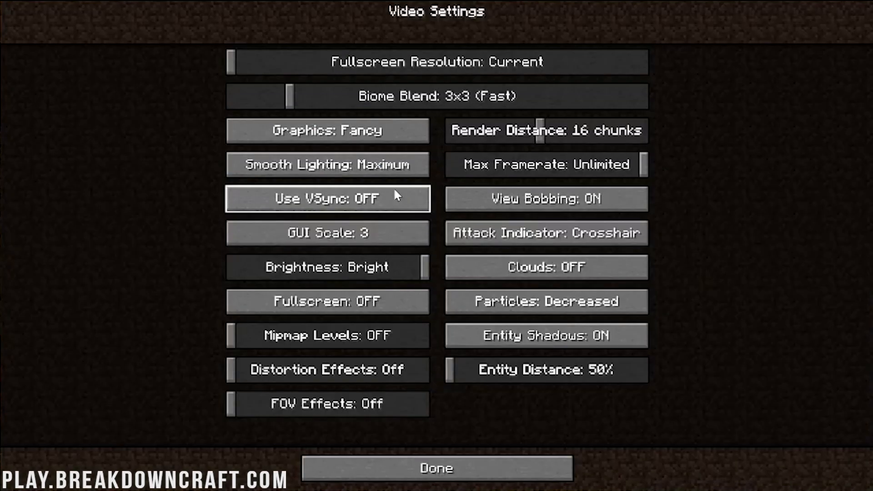
Reach the Better Sprinting controls from Options and begin rebinding the Sprint key.
left_click(435, 468)
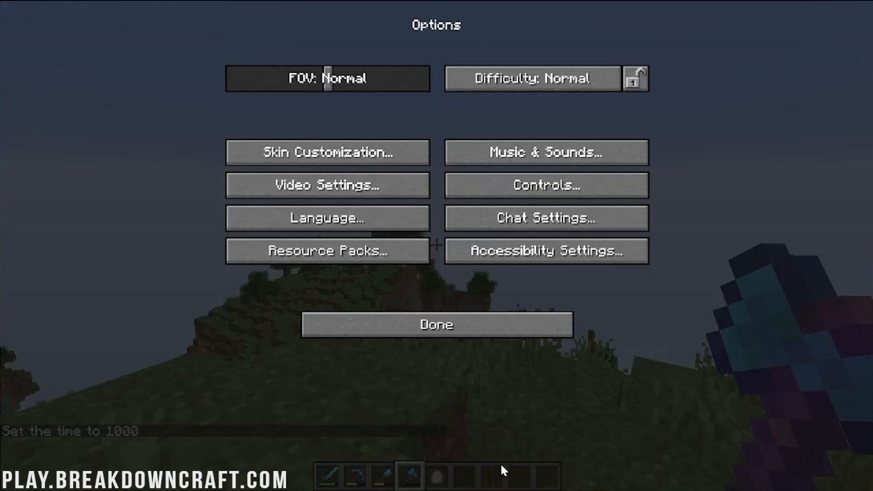
left_click(436, 324)
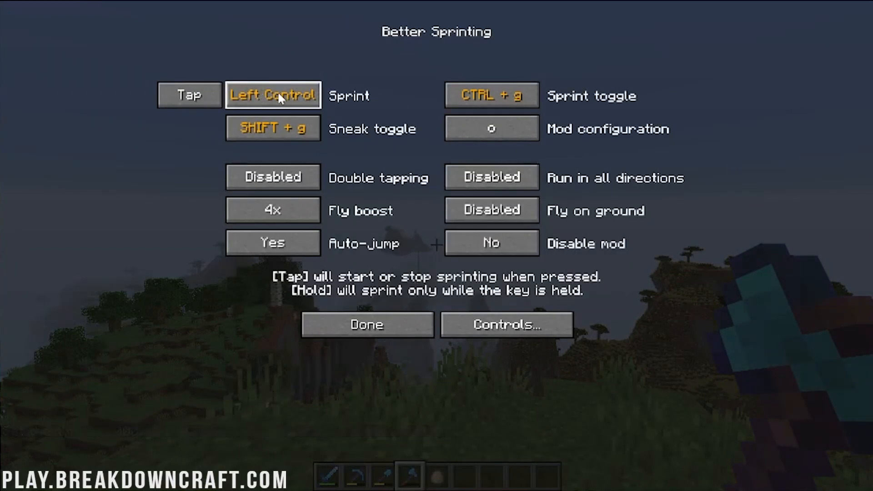
left_click(273, 95)
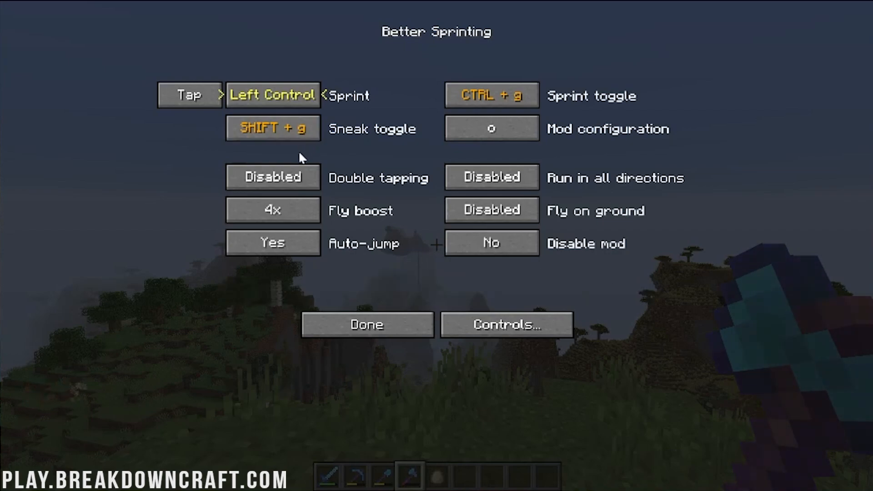
mouse_move(272, 95)
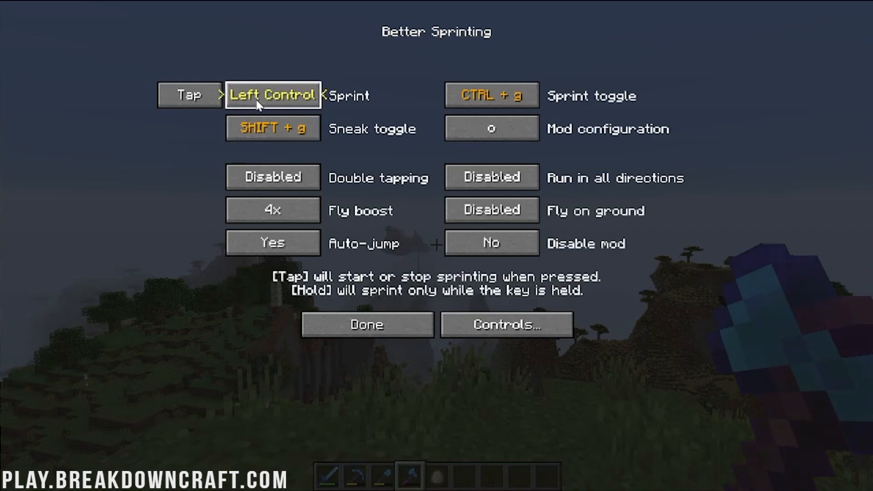
left_click(366, 323)
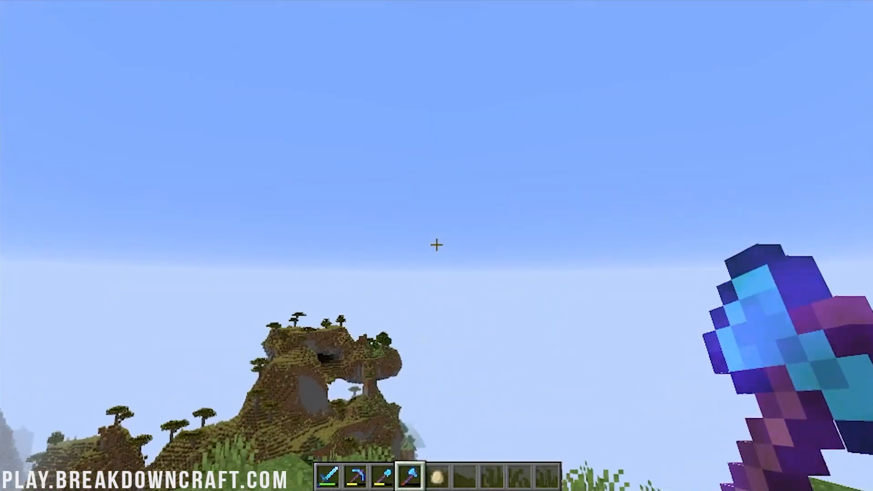
mouse_move(436, 245)
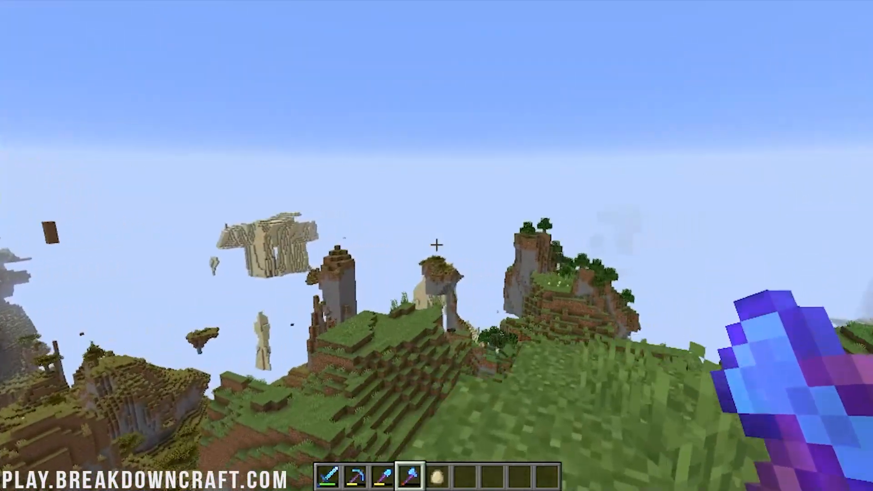
mouse_move(436, 245)
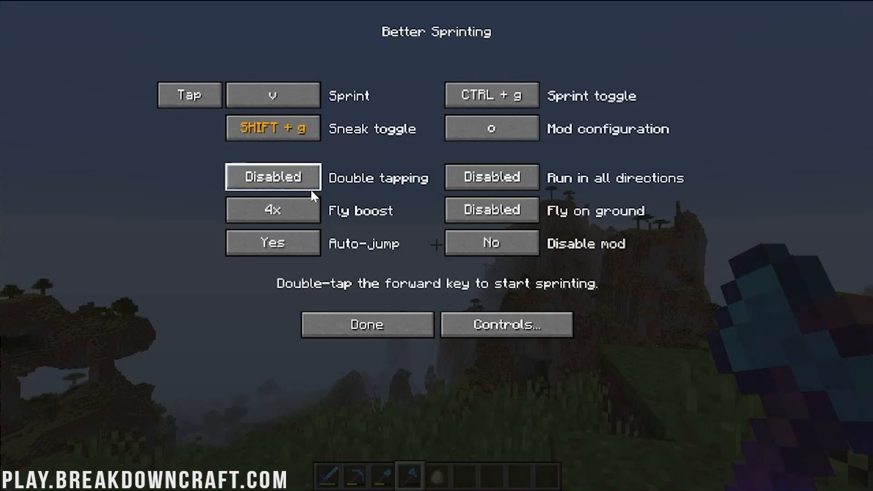
Bind Sprint to v, enable 'Run in all directions', and resume the world to test movement.
left_click(367, 323)
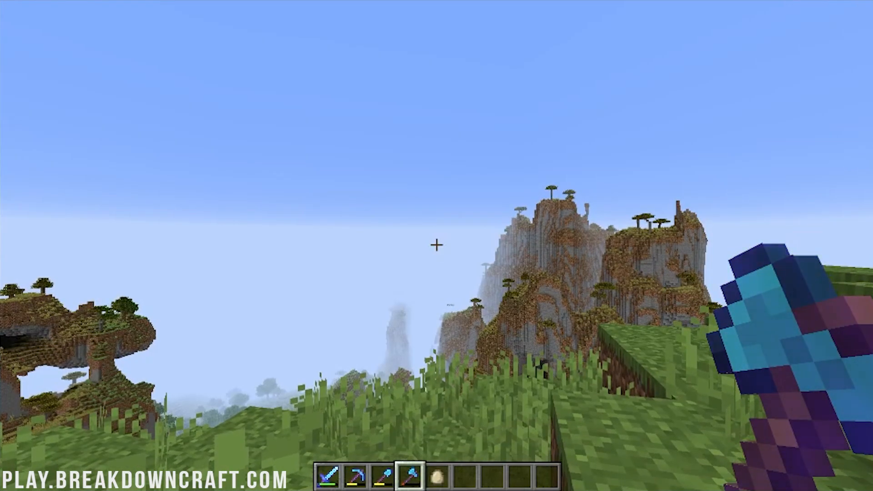
mouse_move(436, 246)
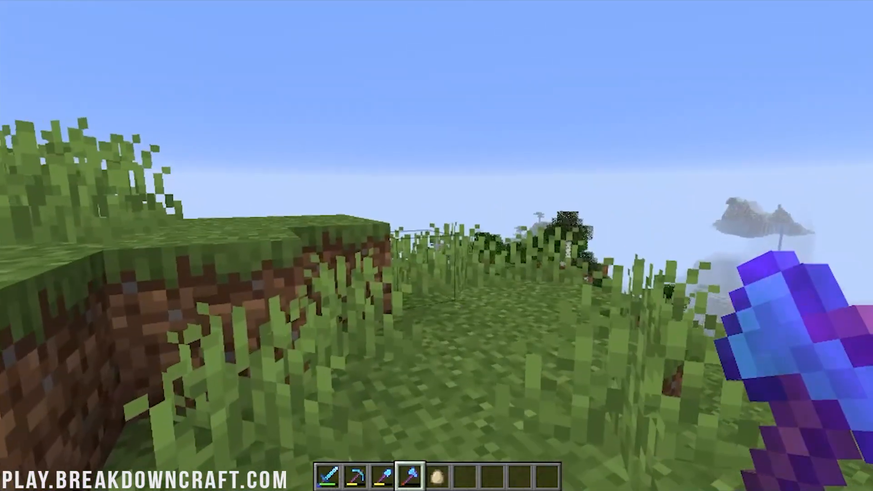
mouse_move(436, 244)
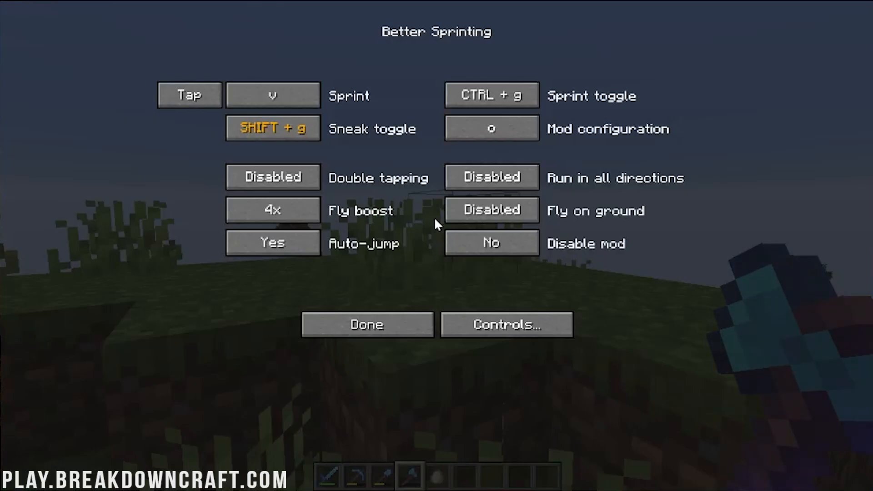
left_click(366, 323)
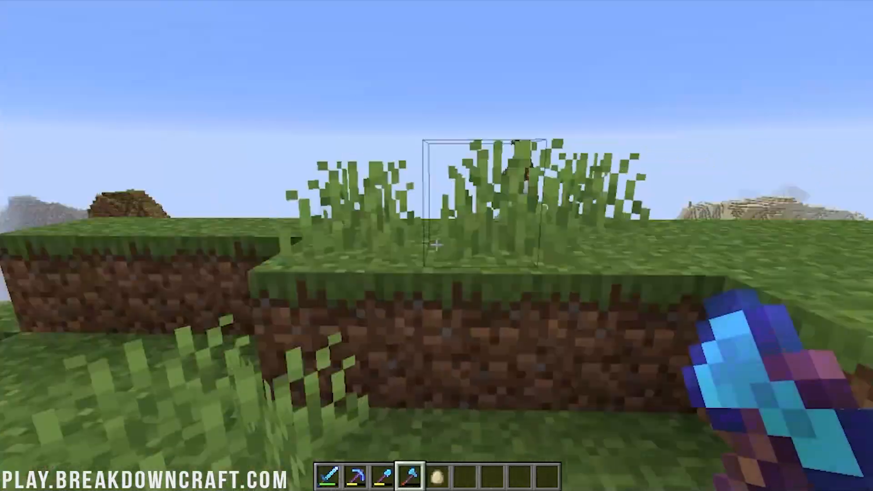
mouse_move(436, 245)
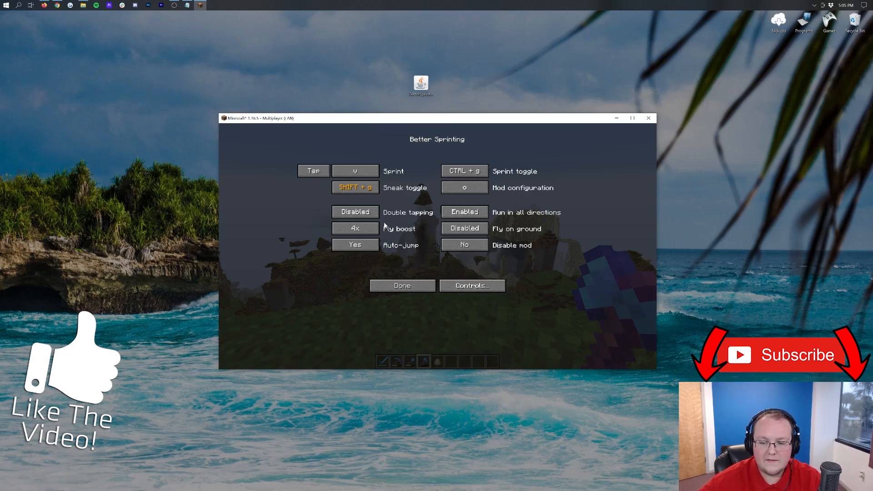
left_click(401, 285)
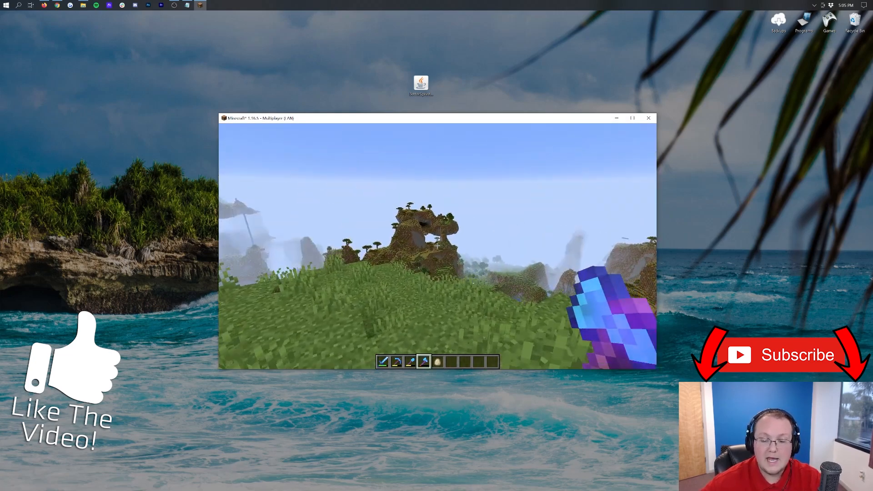